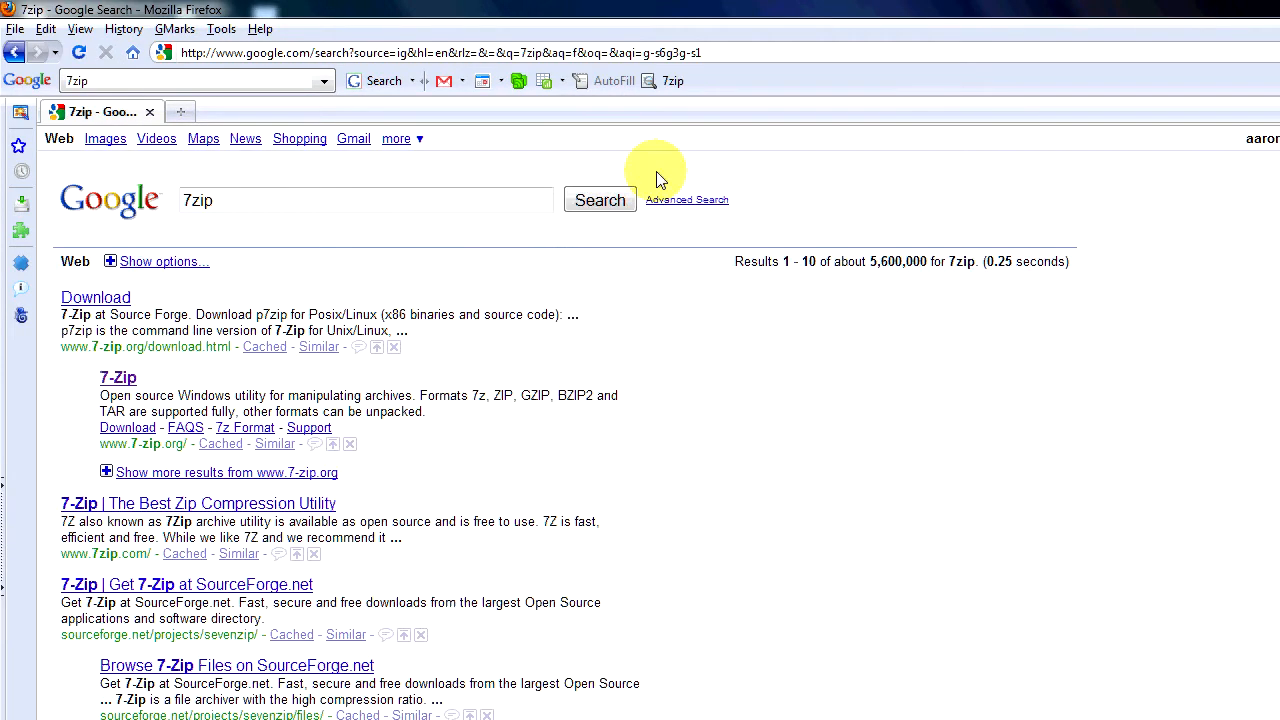
mouse_move(95, 297)
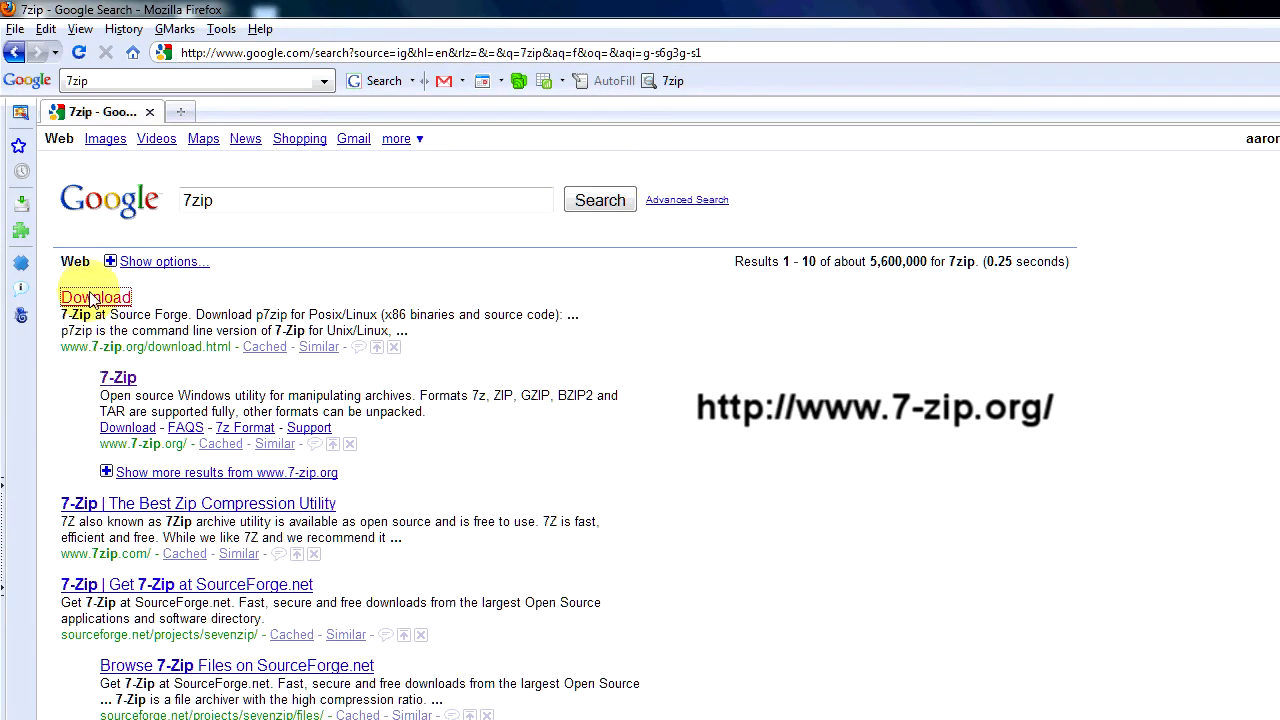
Open the 7-zip.org download page from the Google results for 7zip.
click(95, 297)
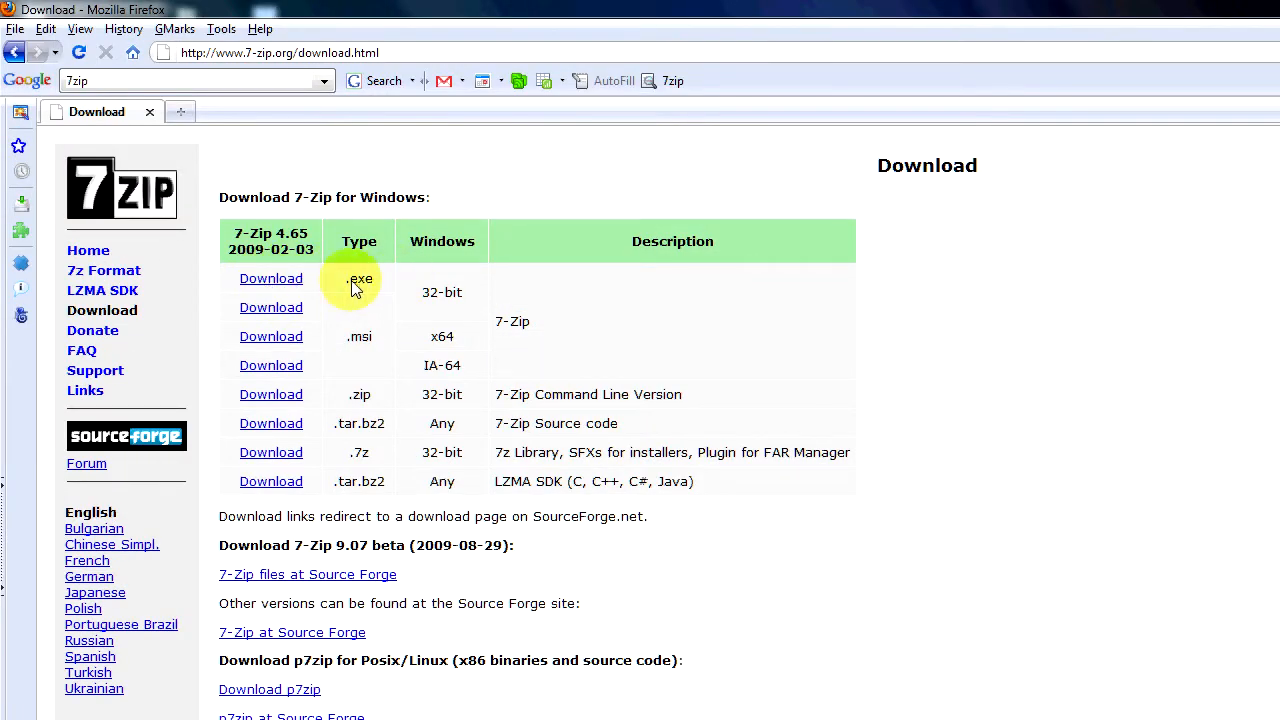
mouse_move(335, 291)
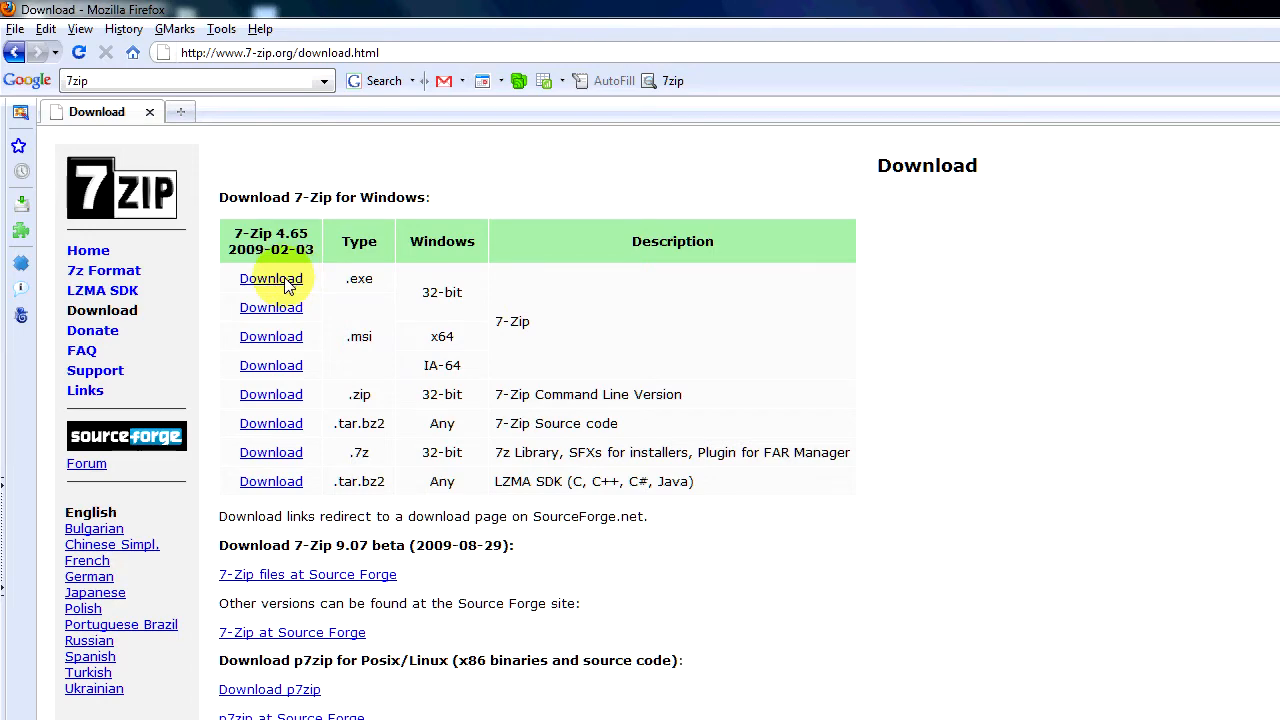
mouse_move(713, 360)
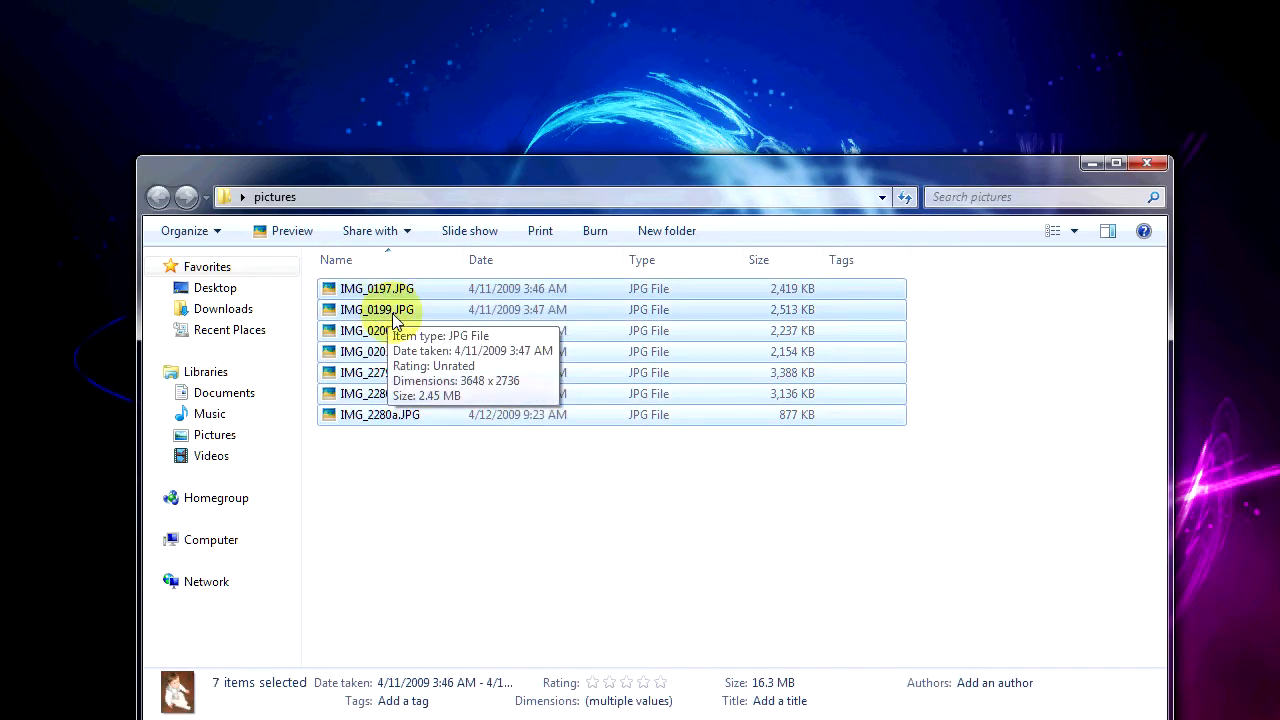
Right-click the seven selected photos to reach the 7-Zip archive options.
right_click(378, 309)
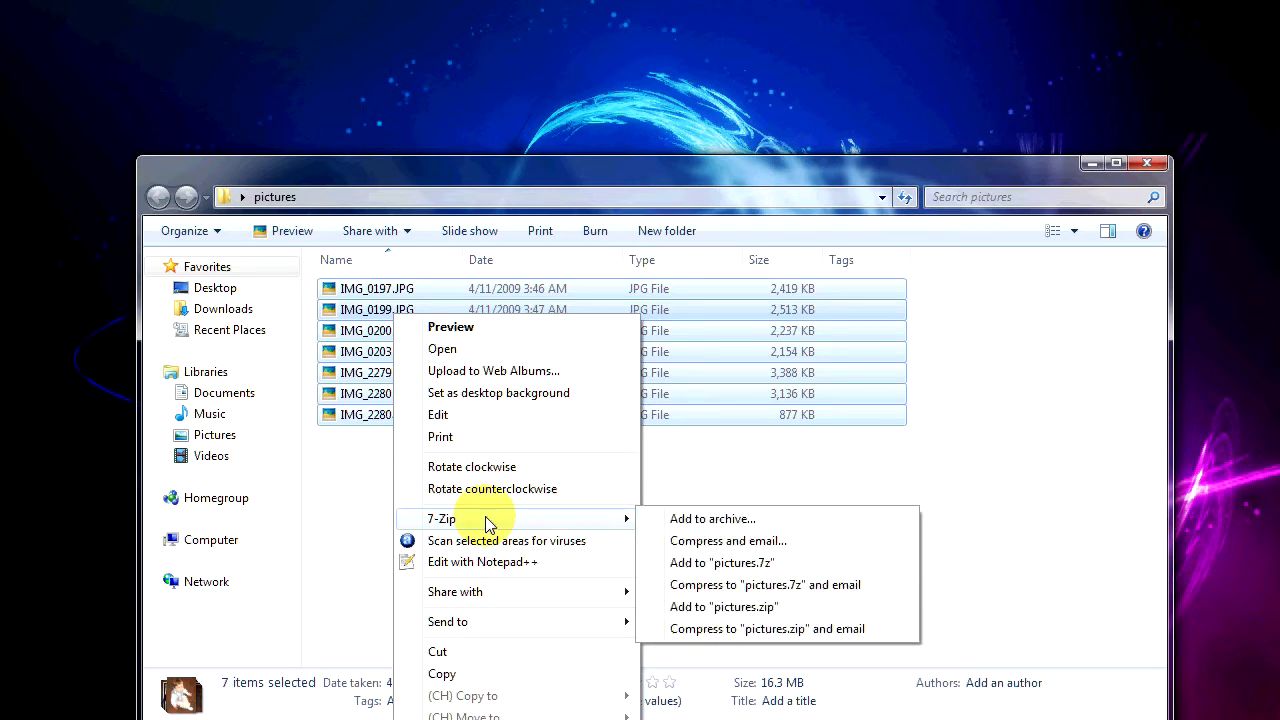
Add the seven photos to a Zip archive named pictures.zip with 7-Zip.
click(712, 518)
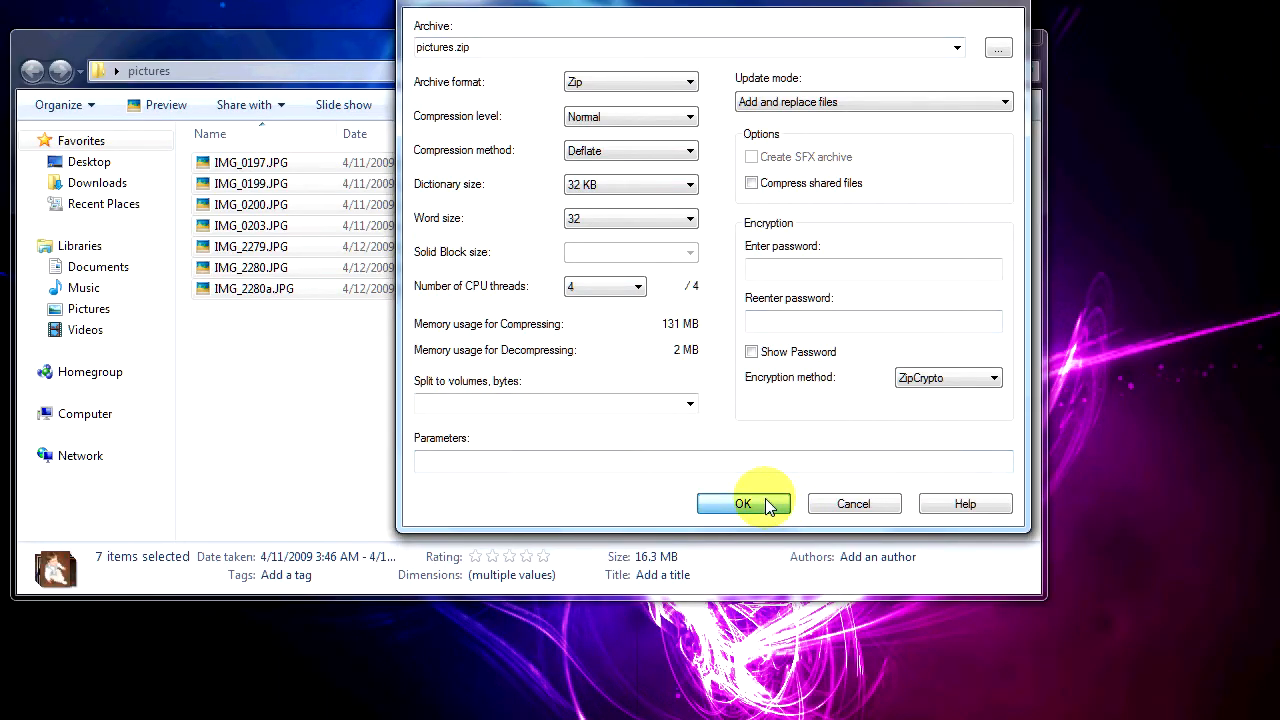
click(743, 503)
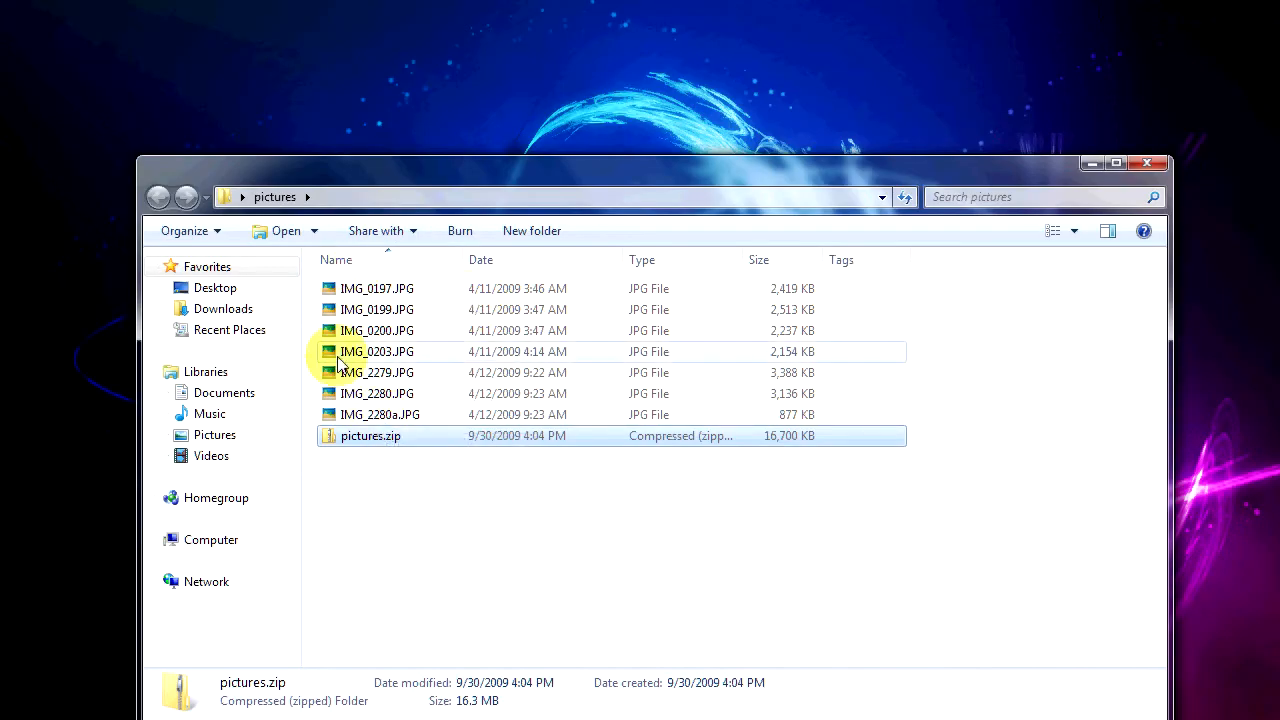
mouse_move(365, 309)
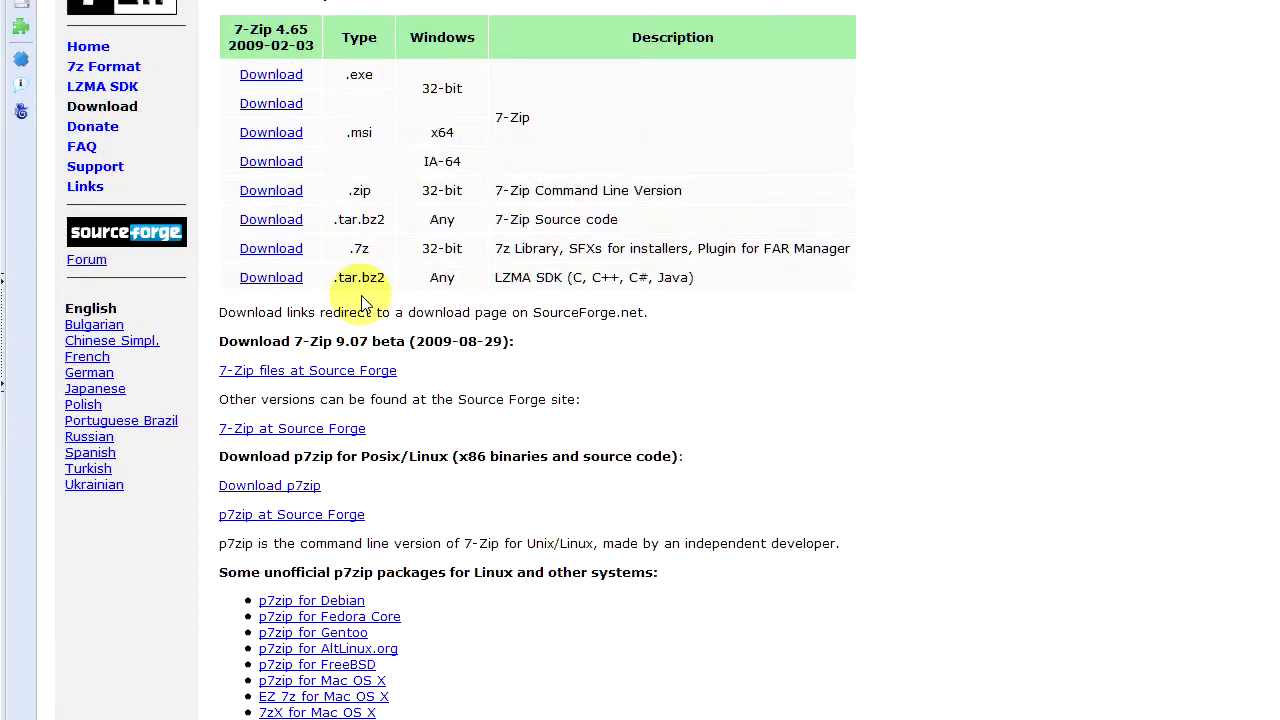
Upload pictures.zip to filesavr.com.
text(fil)
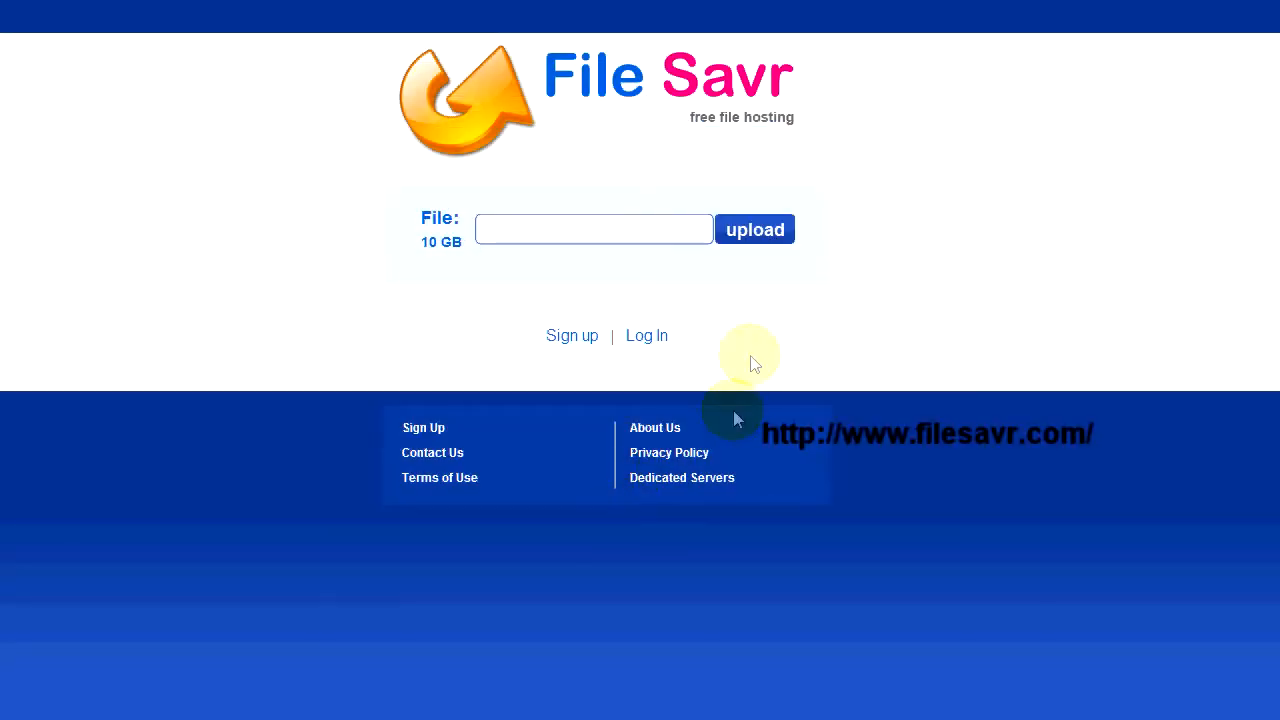
click(593, 229)
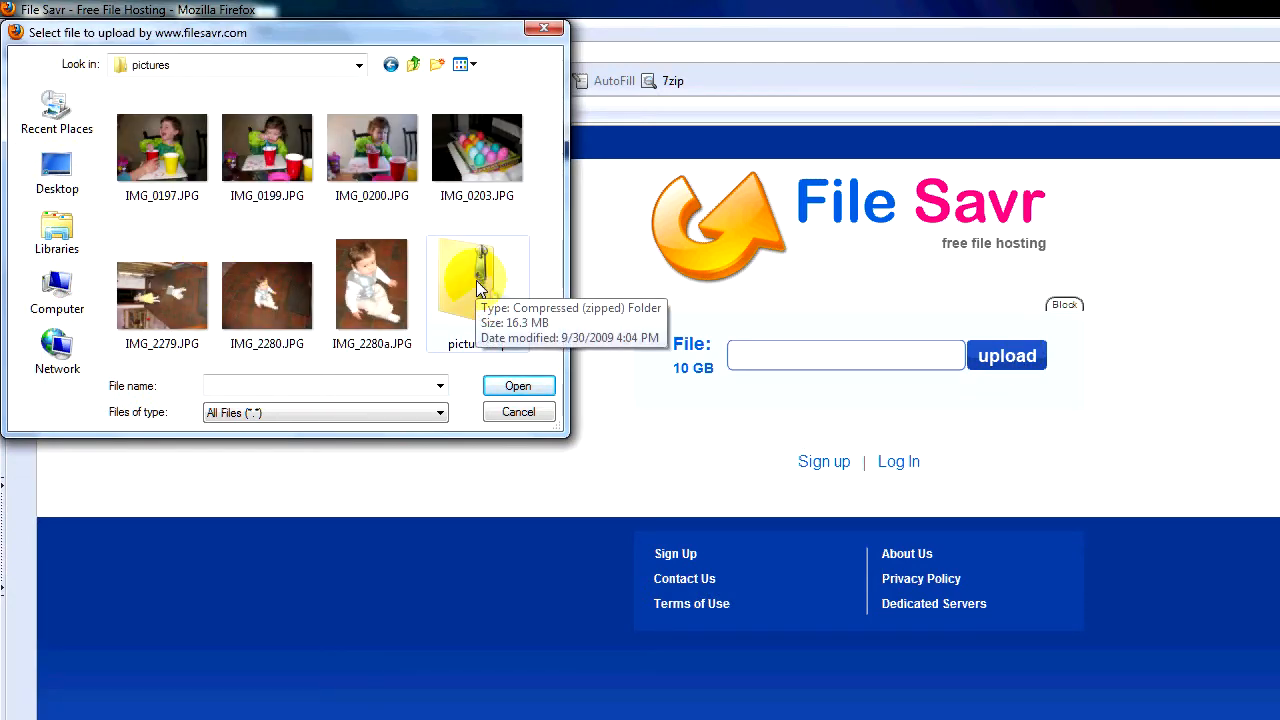
click(518, 386)
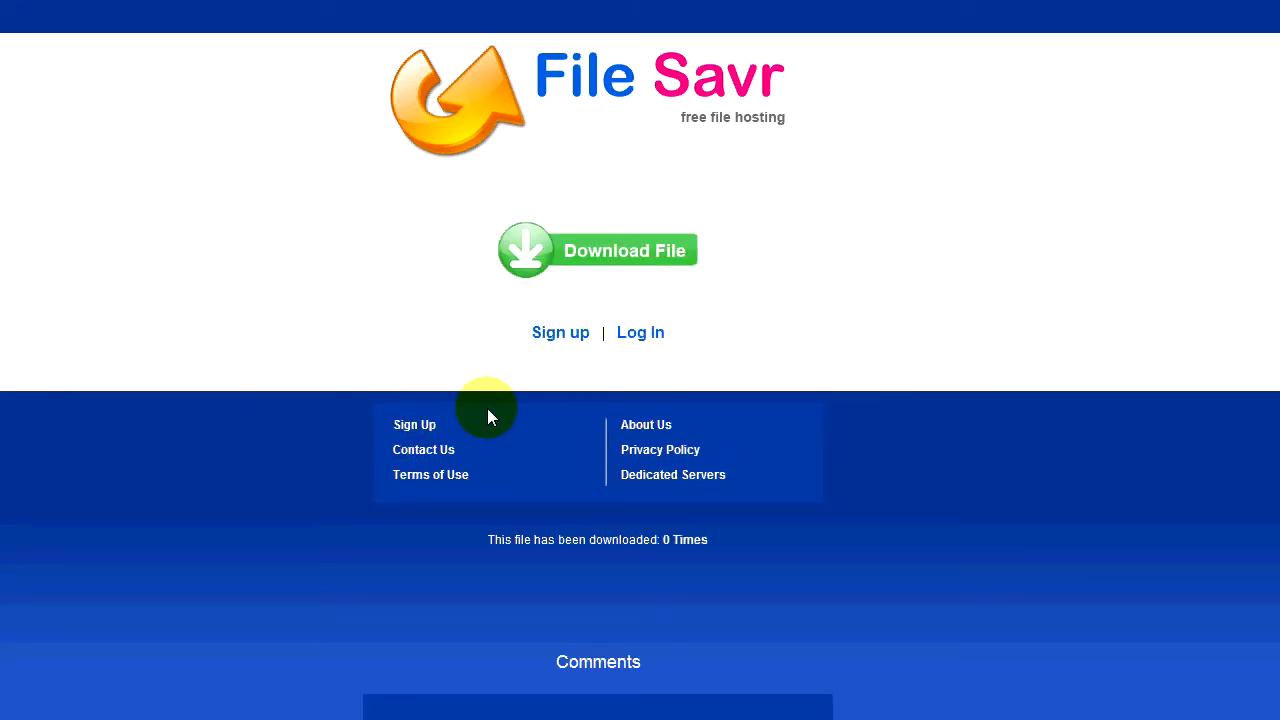
mouse_move(561, 332)
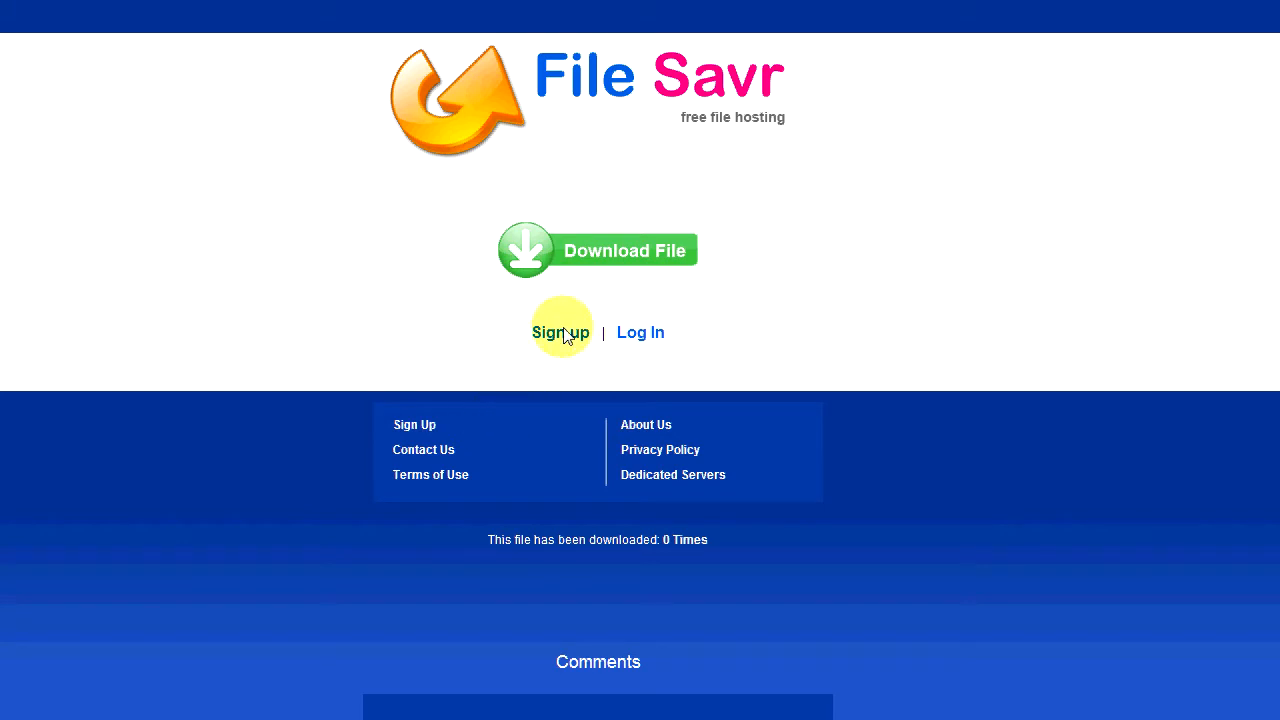
mouse_move(527, 250)
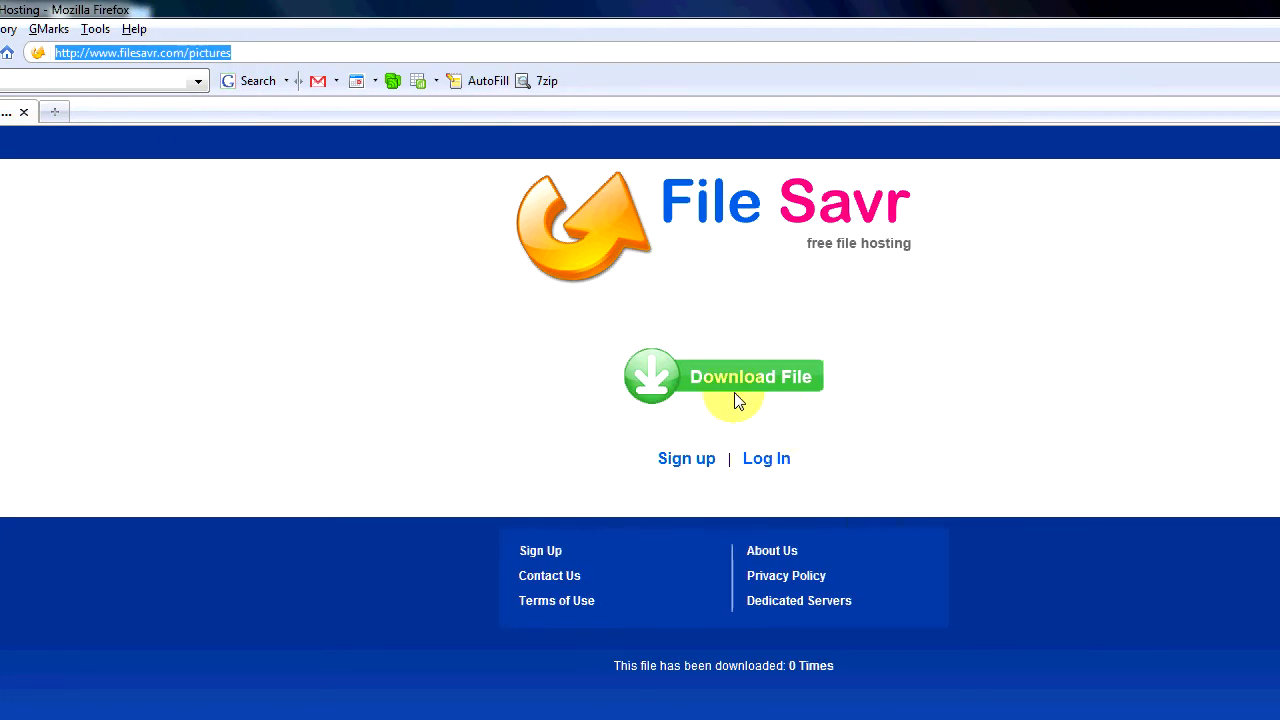
Test the File Savr download link by entering captcha characters M32K.
click(723, 376)
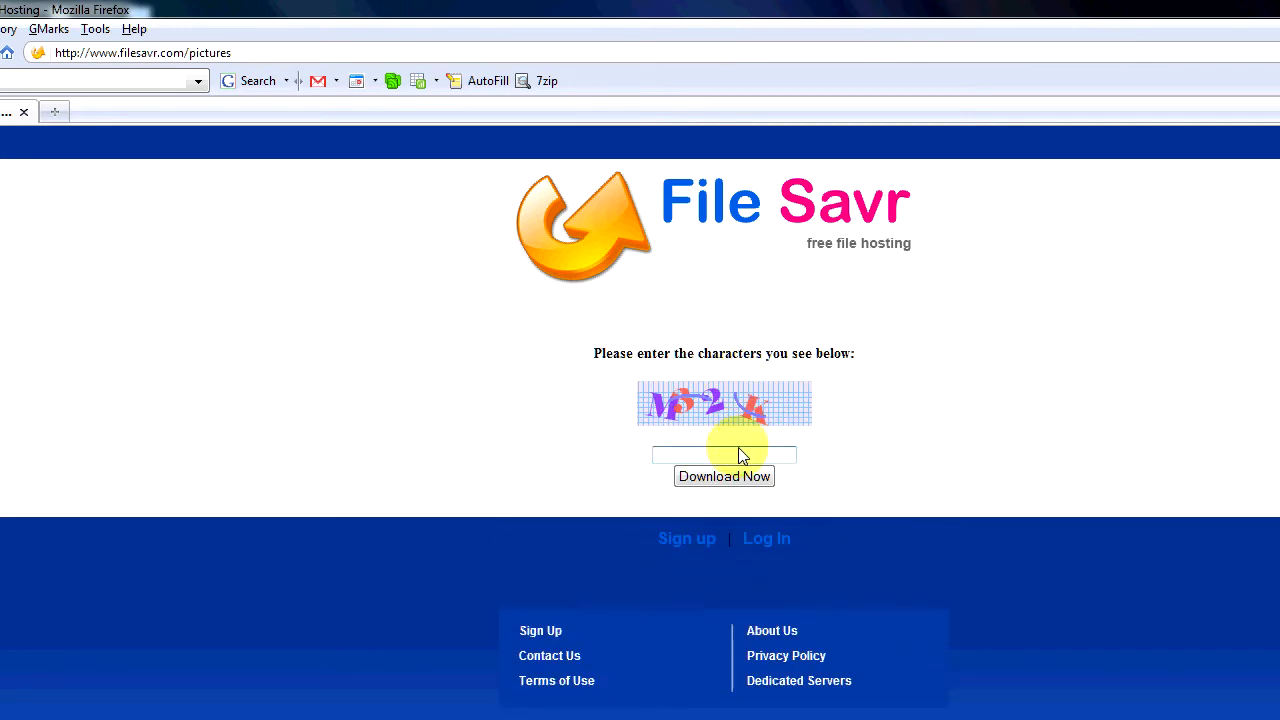
text(M32)
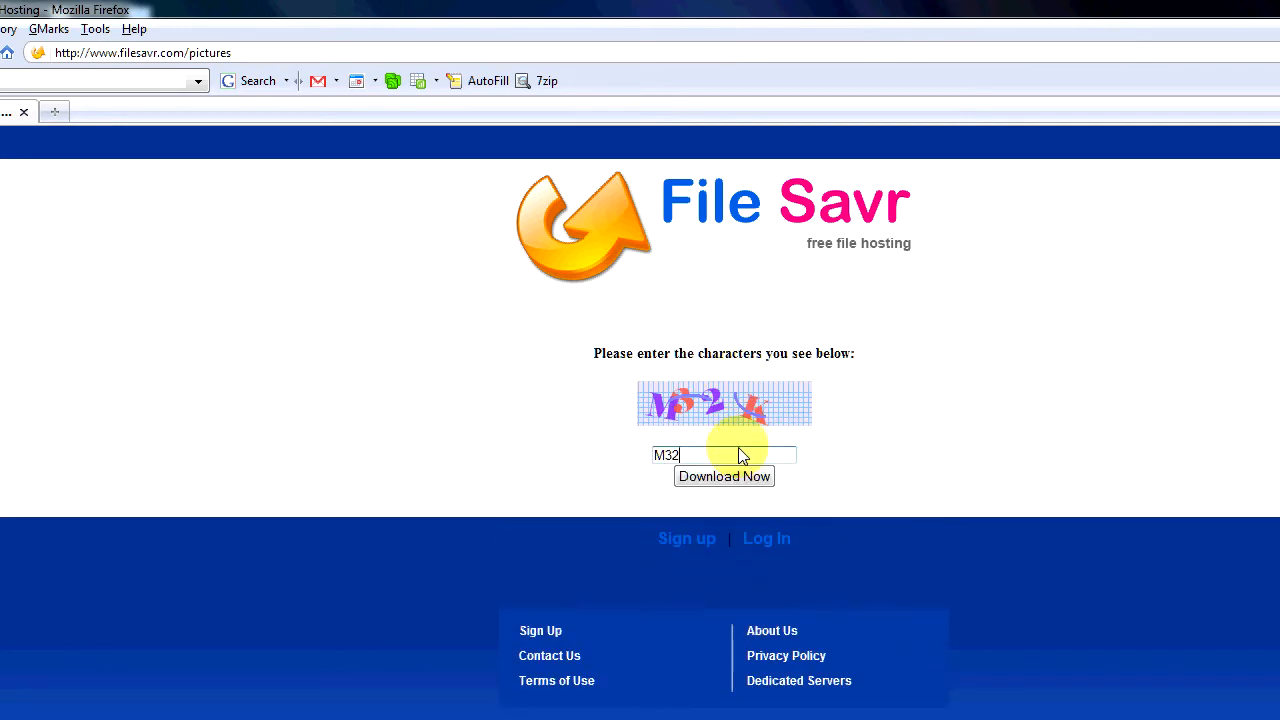
text(K)
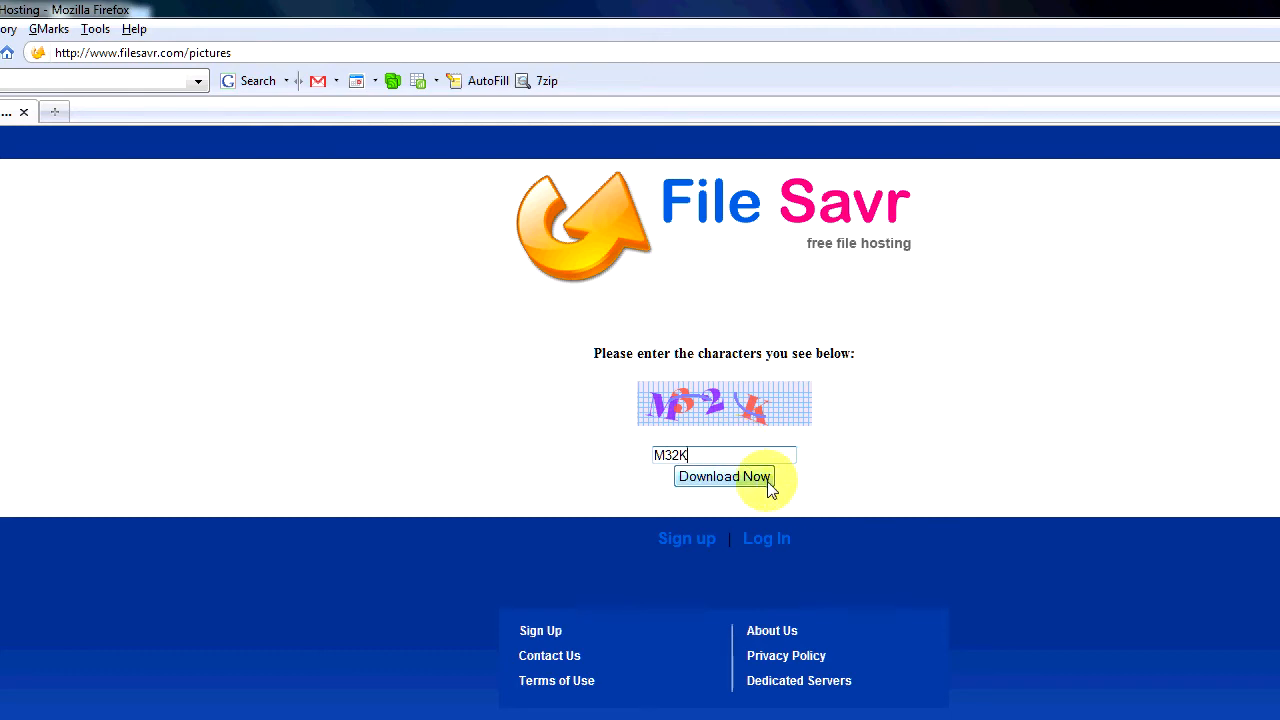
click(723, 476)
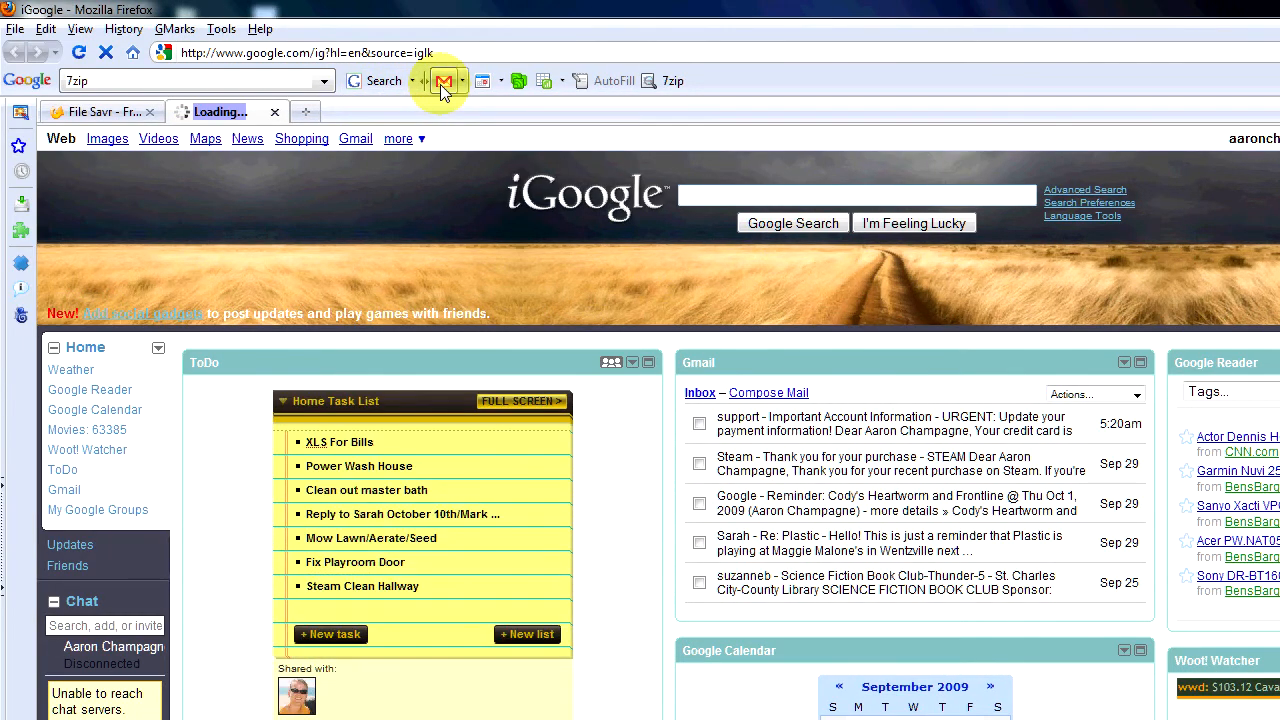
click(443, 80)
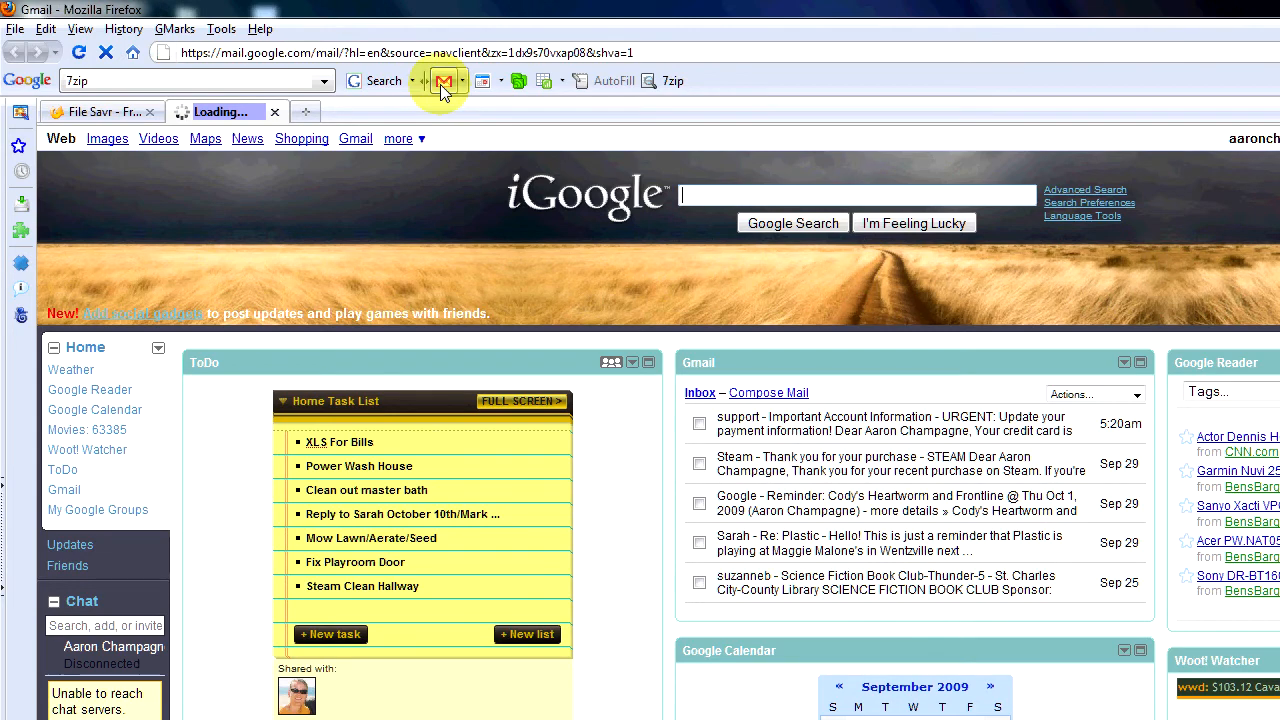
click(442, 81)
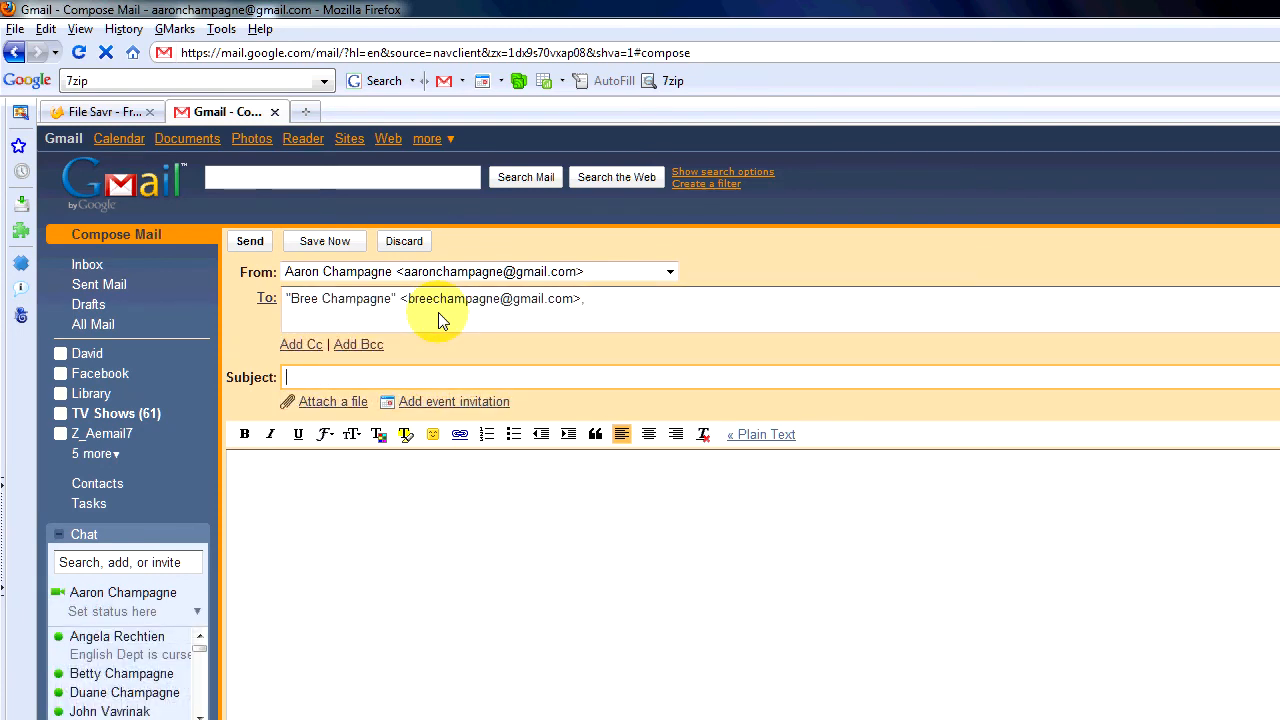
text(Here ar)
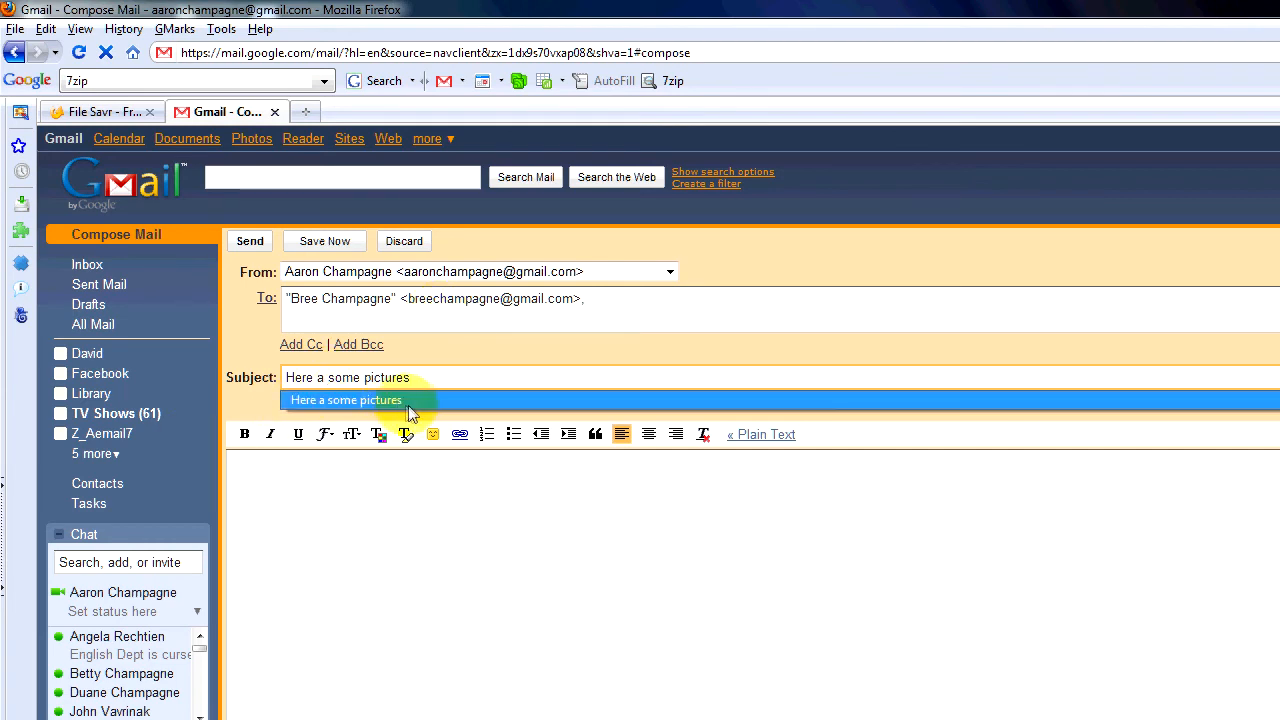
text(http://www.filesavr.com/pictures)
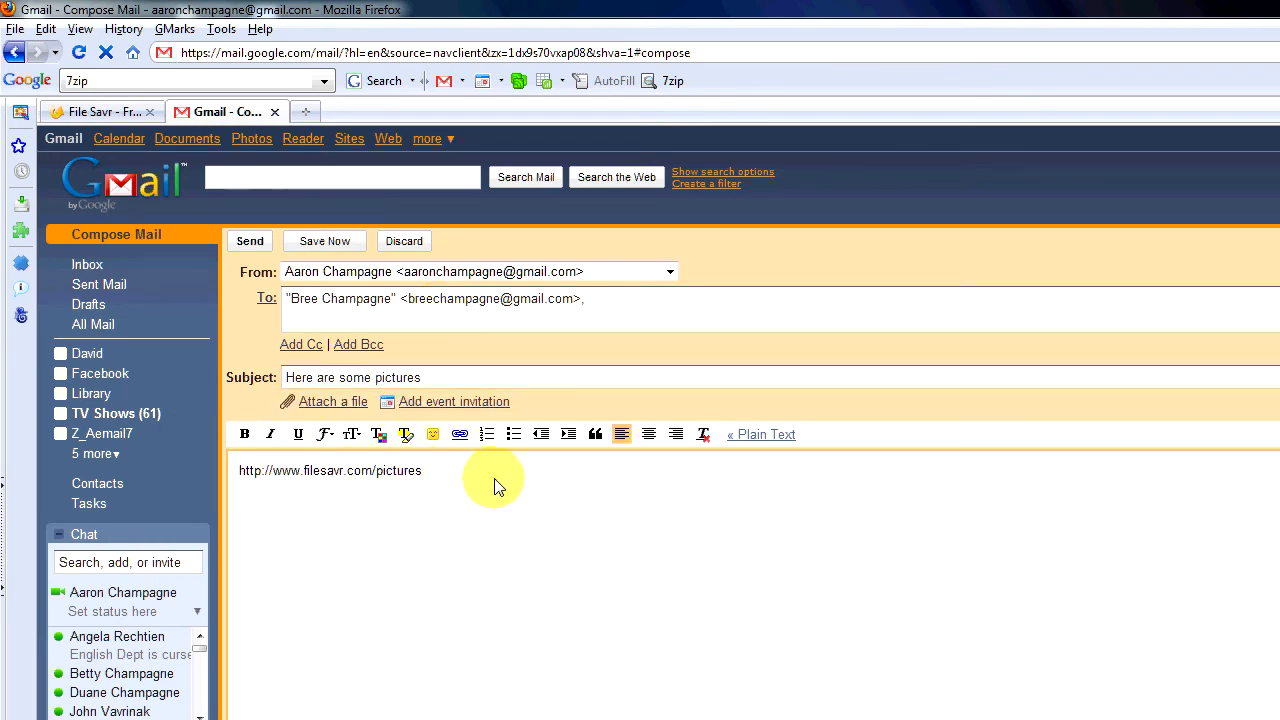